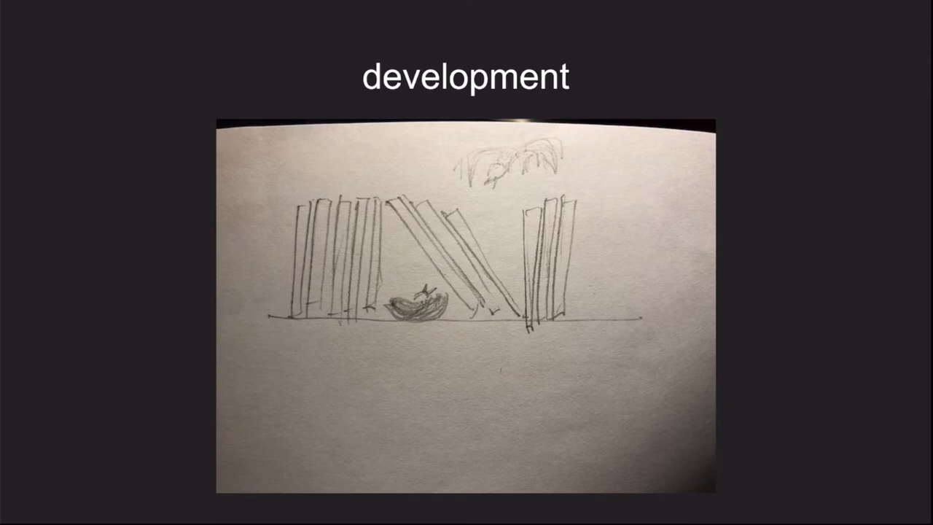
key(Right)
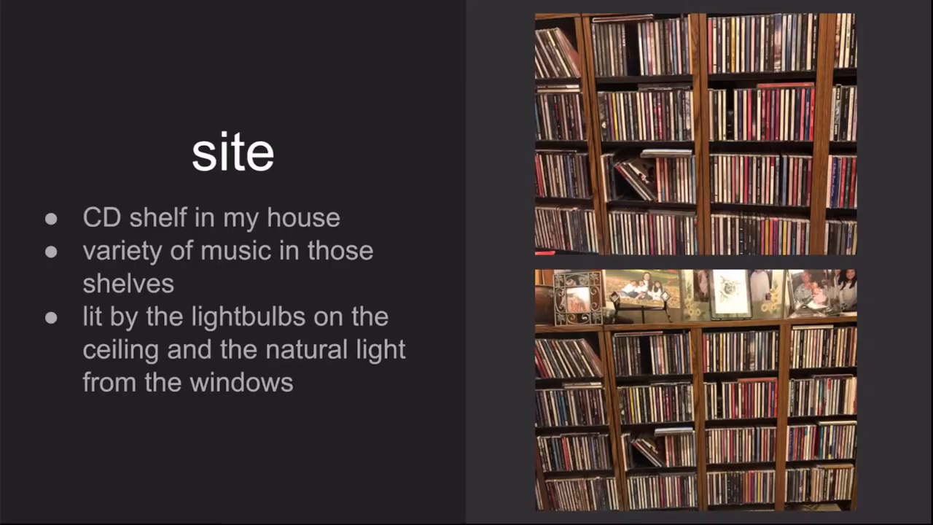